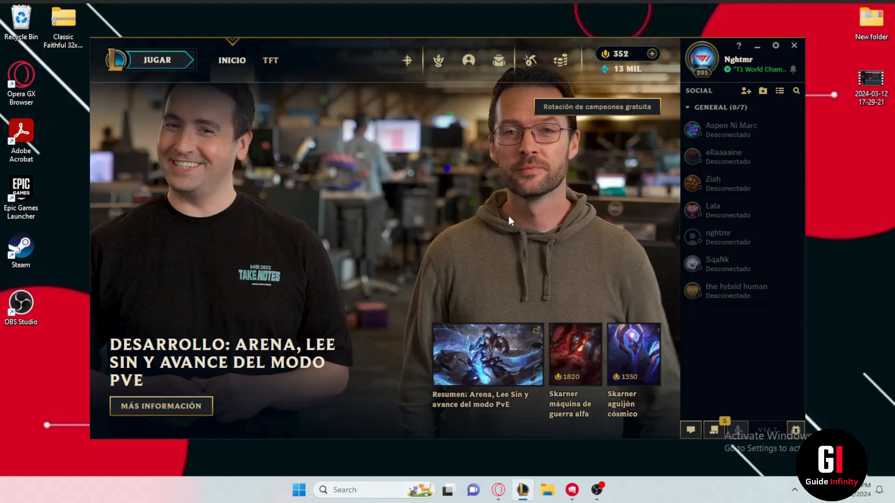
{"action": "mouse_move", "coordinate": [641, 166]}
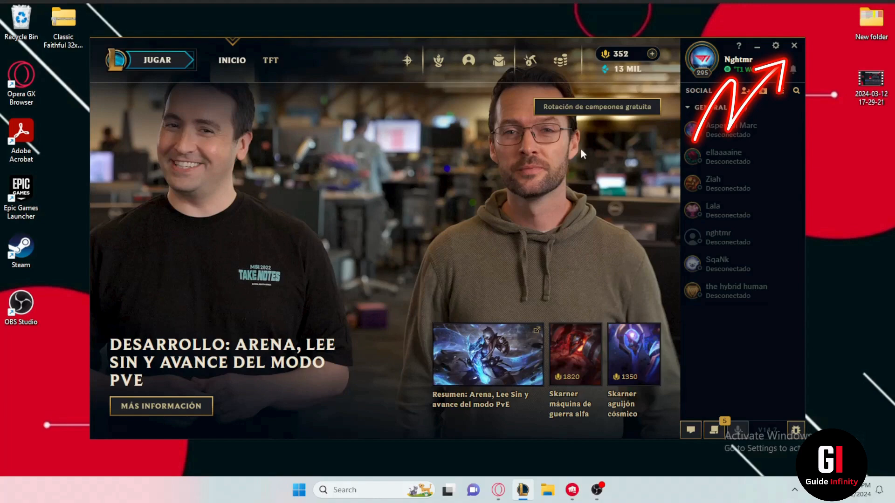
Close the Spanish-language League of Legends client window.
{"action": "left_click", "coordinate": [794, 46]}
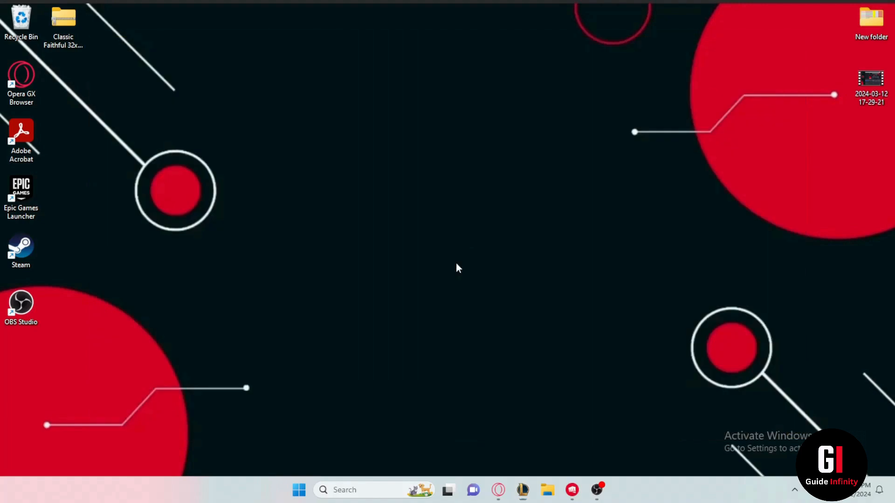
Launch the Riot Client and open its profile menu with Settings, Sign out and Exit.
{"action": "left_click", "coordinate": [571, 489]}
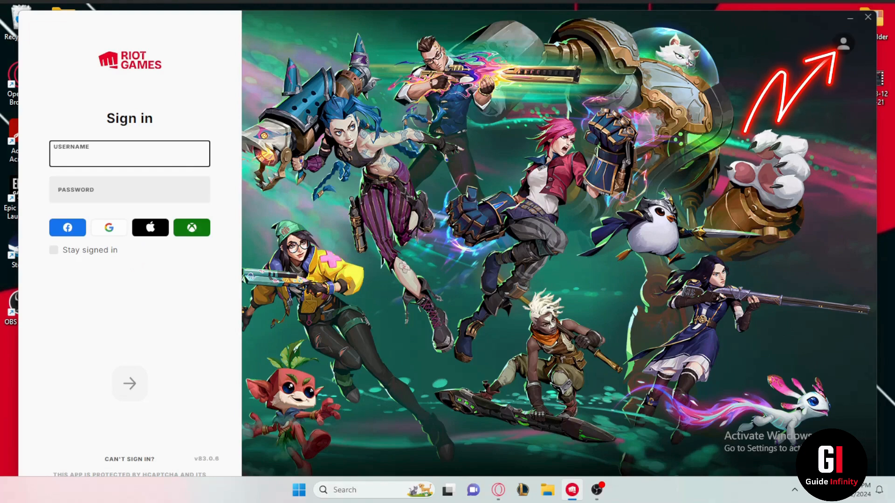
{"action": "left_click", "coordinate": [845, 43]}
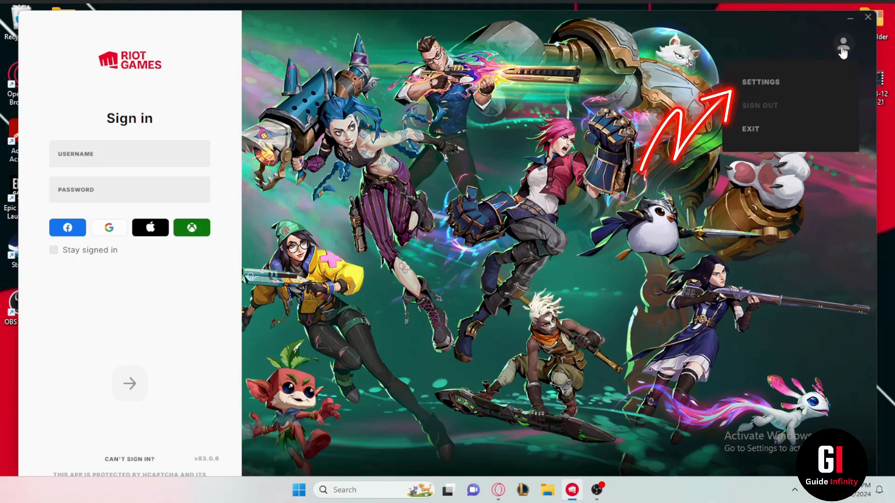
In Riot Client Settings, set closing to Exit application and language to English.
{"action": "left_click", "coordinate": [761, 82]}
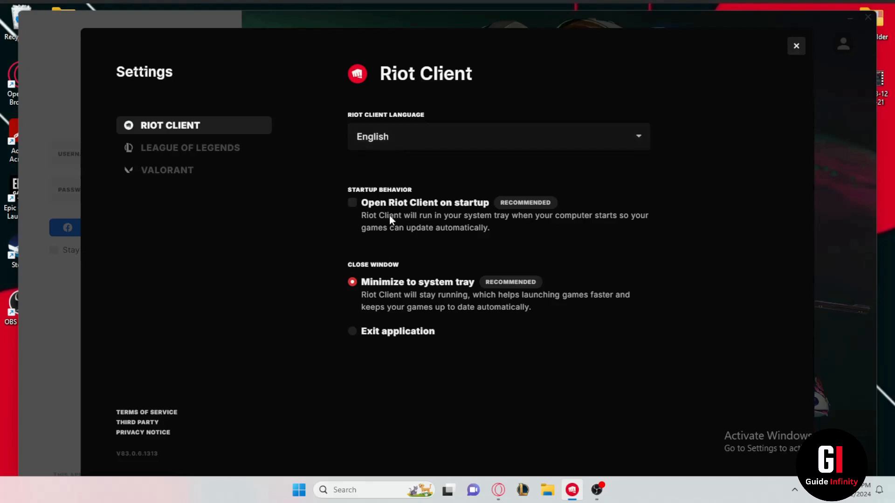
{"action": "mouse_move", "coordinate": [399, 209]}
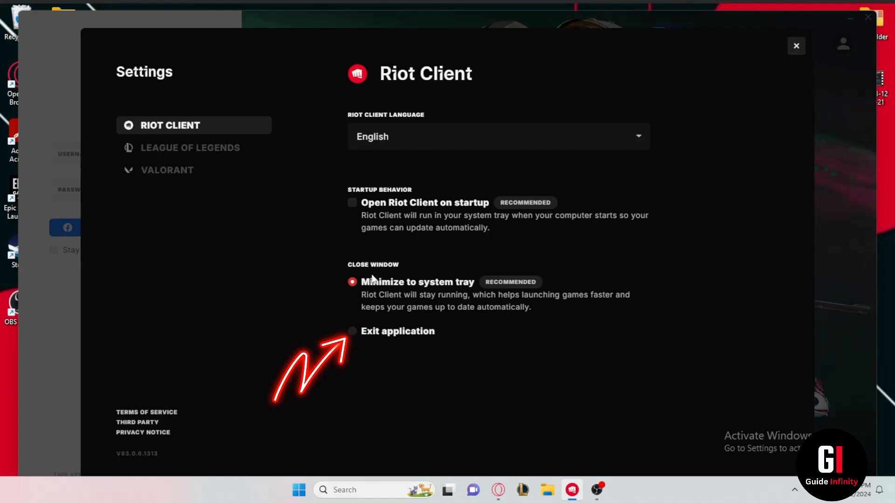
{"action": "mouse_move", "coordinate": [352, 333]}
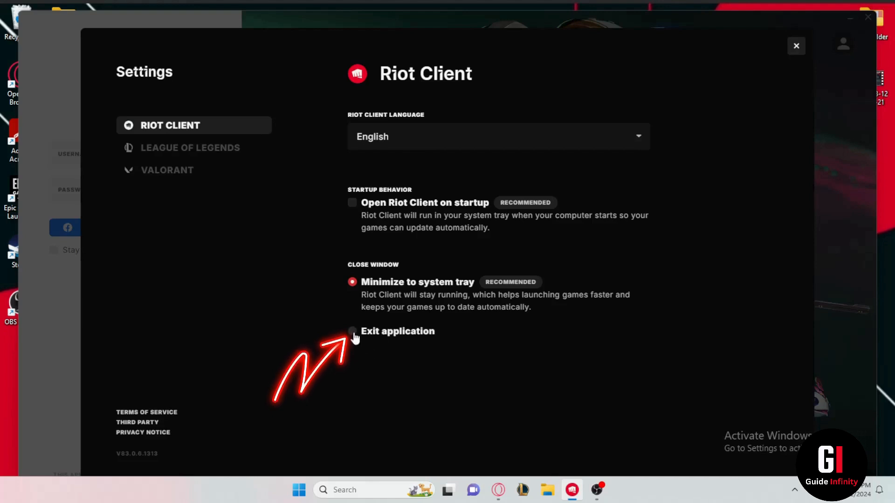
{"action": "left_click", "coordinate": [352, 332]}
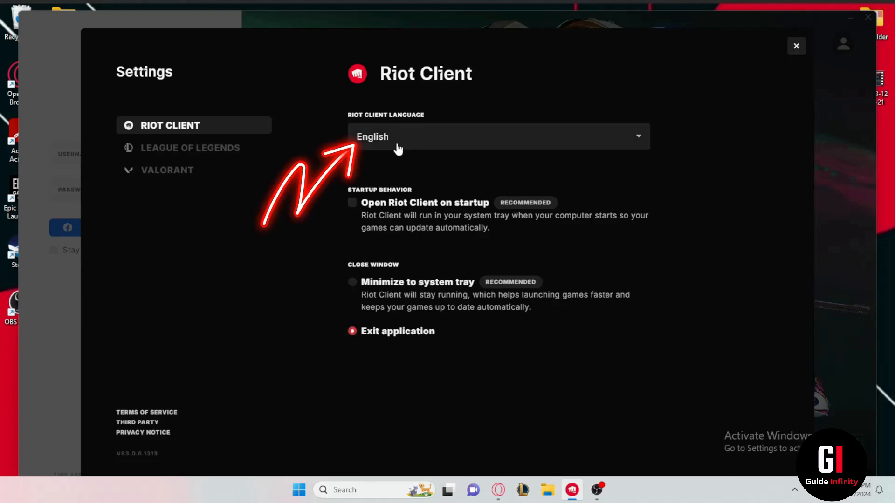
{"action": "left_click", "coordinate": [499, 136]}
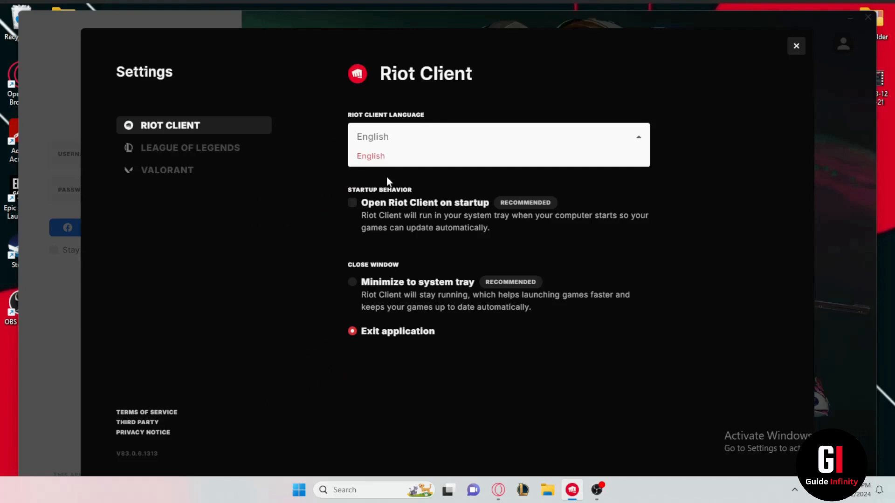
{"action": "left_click", "coordinate": [371, 156]}
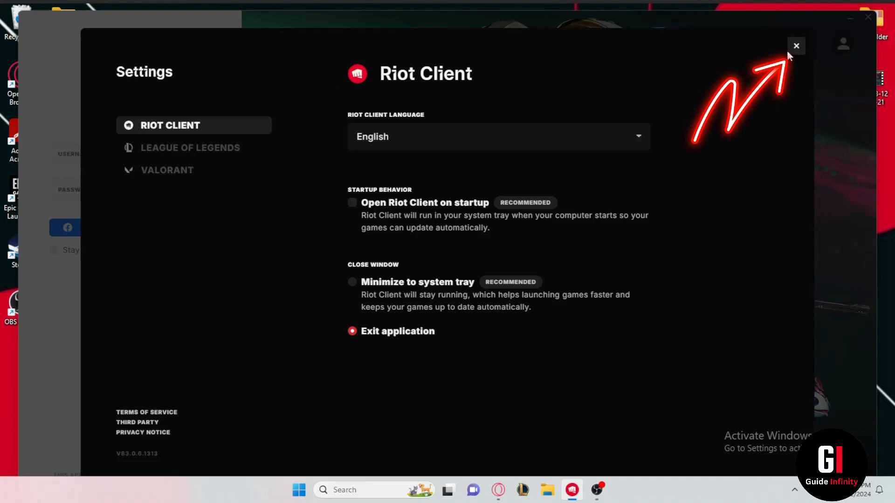
{"action": "left_click", "coordinate": [797, 45]}
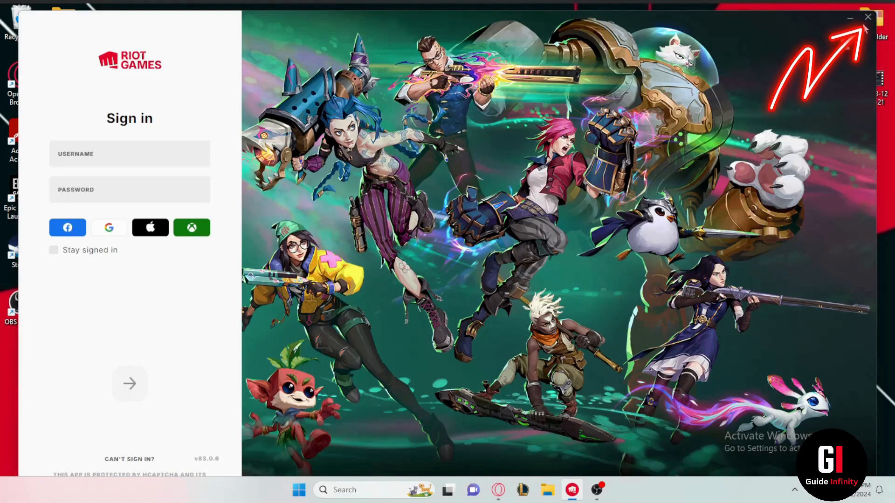
Exit the Riot Client and open the League of Legends shortcut's file location.
{"action": "left_click", "coordinate": [869, 16]}
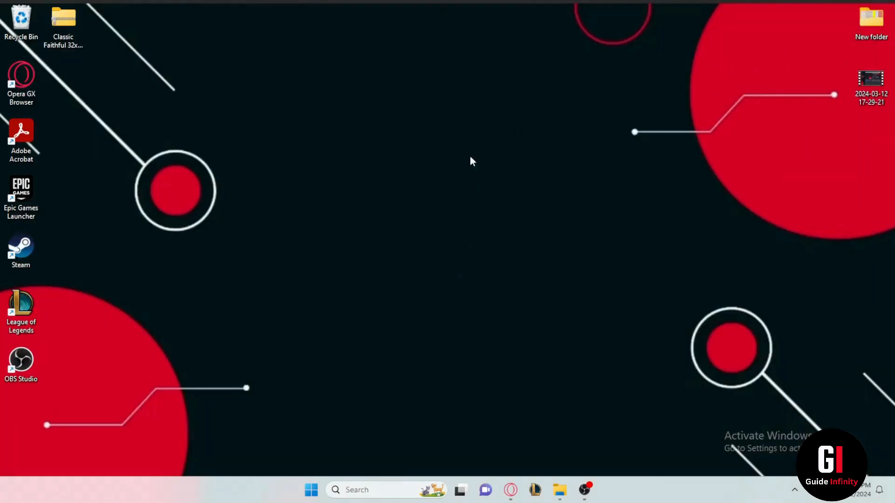
{"action": "right_click", "coordinate": [19, 75]}
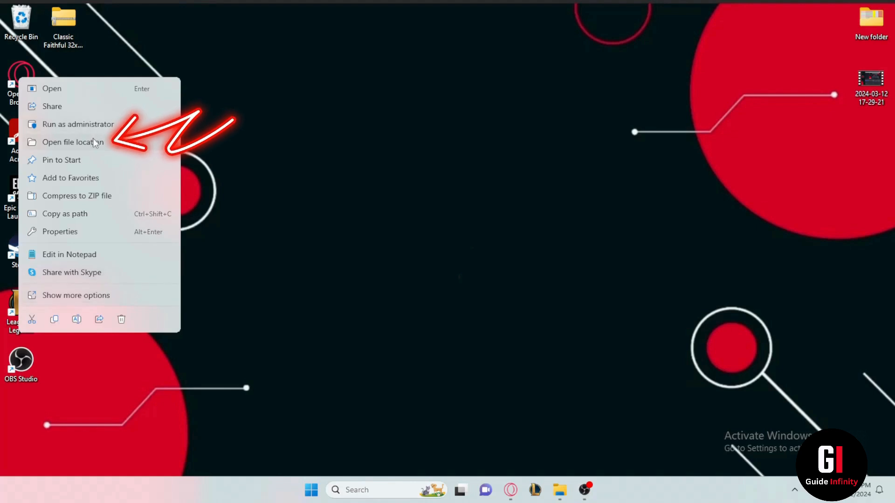
{"action": "left_click", "coordinate": [70, 143]}
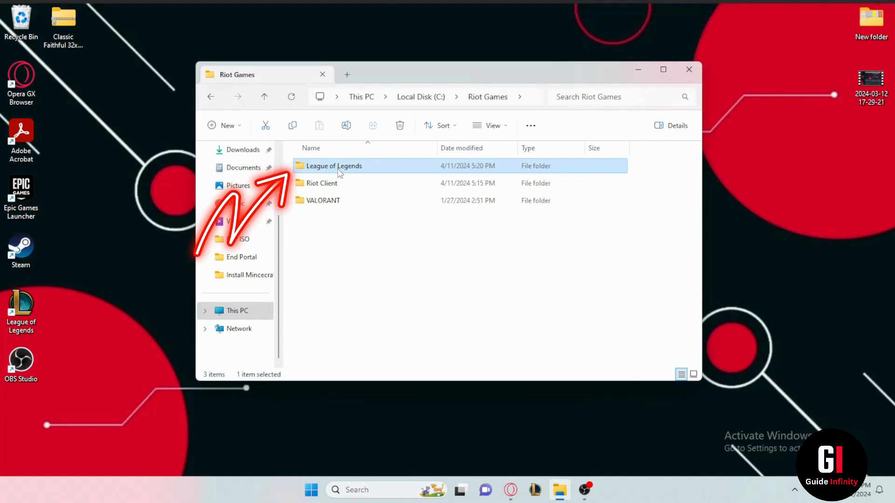
In the League of Legends folder, send LeagueClient to Desktop (create shortcut).
{"action": "double_click", "coordinate": [333, 166]}
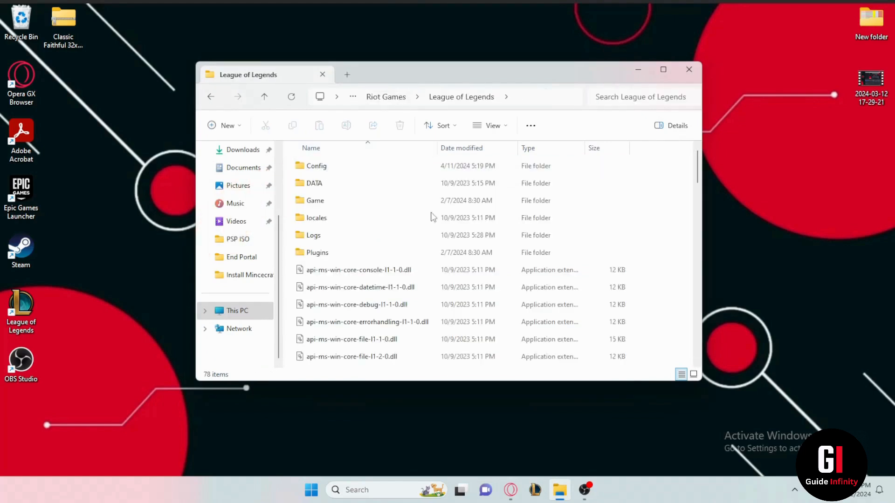
{"action": "scroll", "scroll_direction": "down", "scroll_amount": 3}
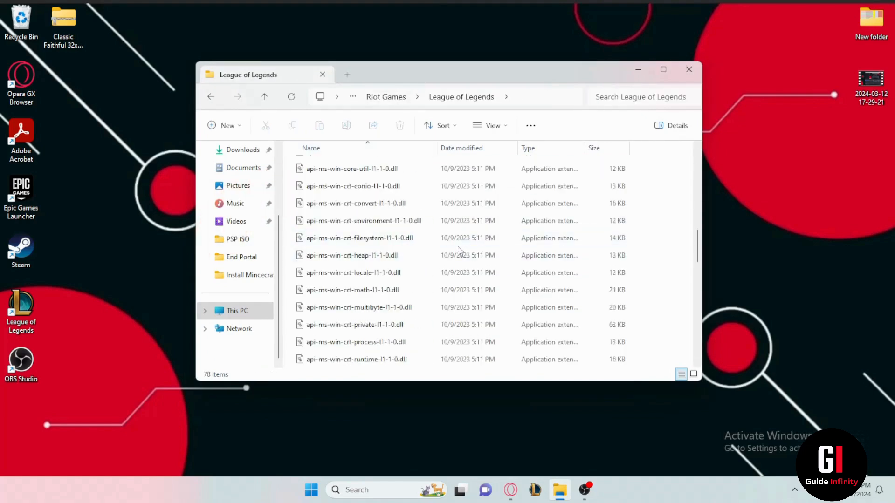
{"action": "scroll", "scroll_direction": "down", "scroll_amount": 3}
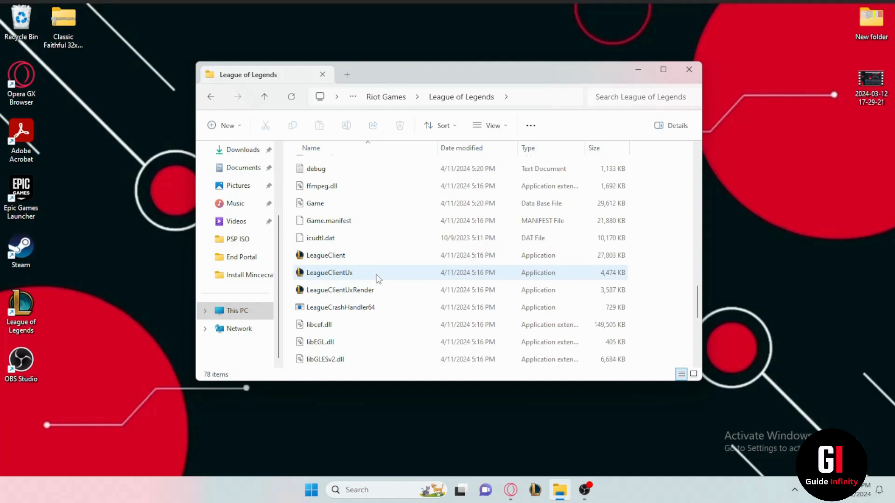
{"action": "right_click", "coordinate": [325, 256]}
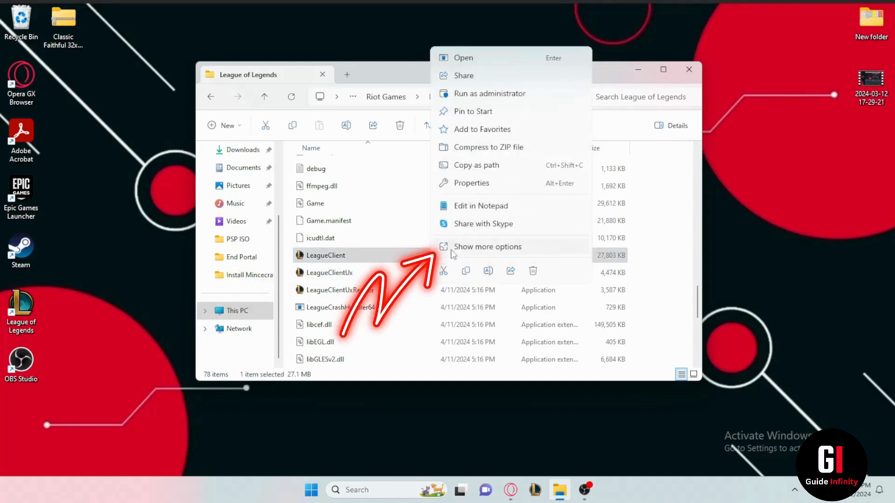
{"action": "left_click", "coordinate": [488, 246]}
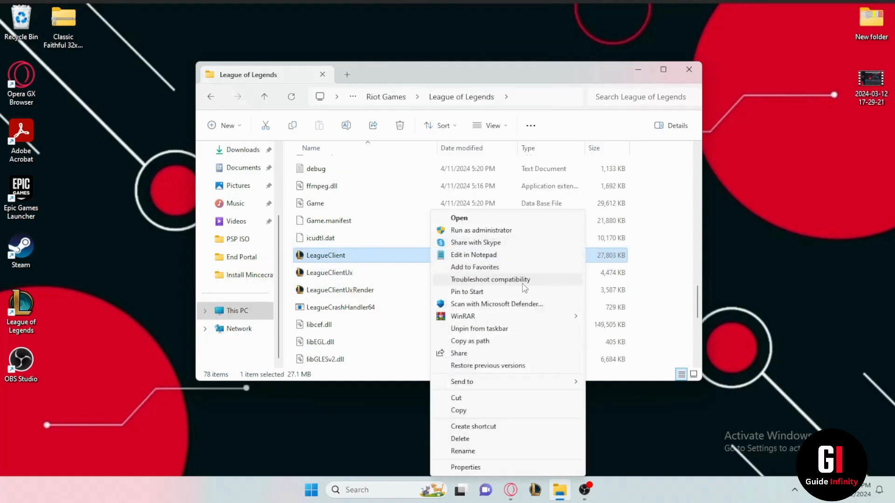
{"action": "mouse_move", "coordinate": [481, 382]}
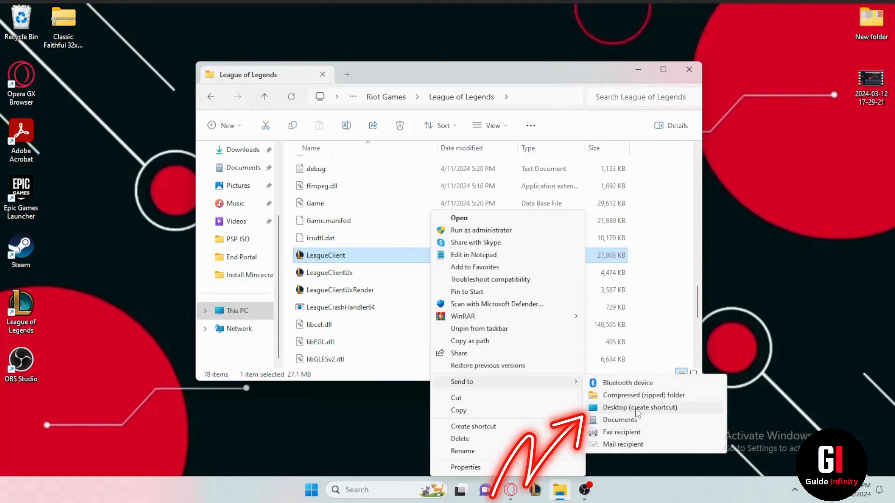
{"action": "left_click", "coordinate": [640, 407]}
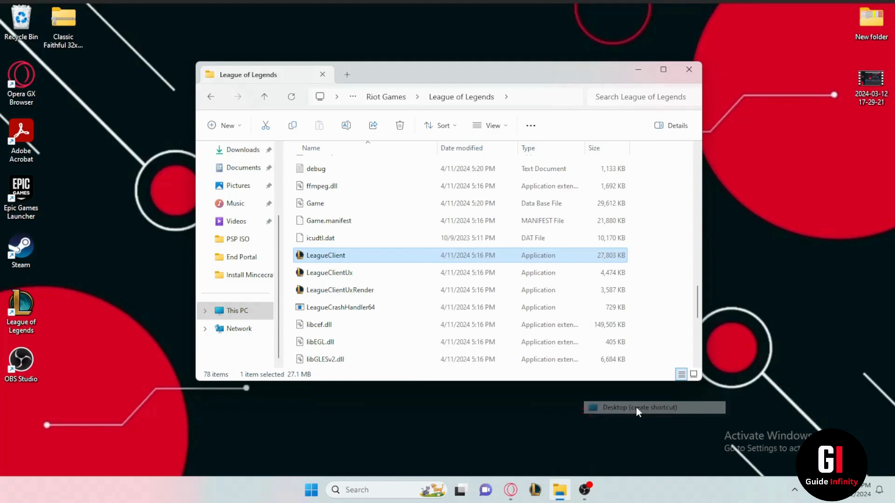
{"action": "left_click", "coordinate": [639, 408]}
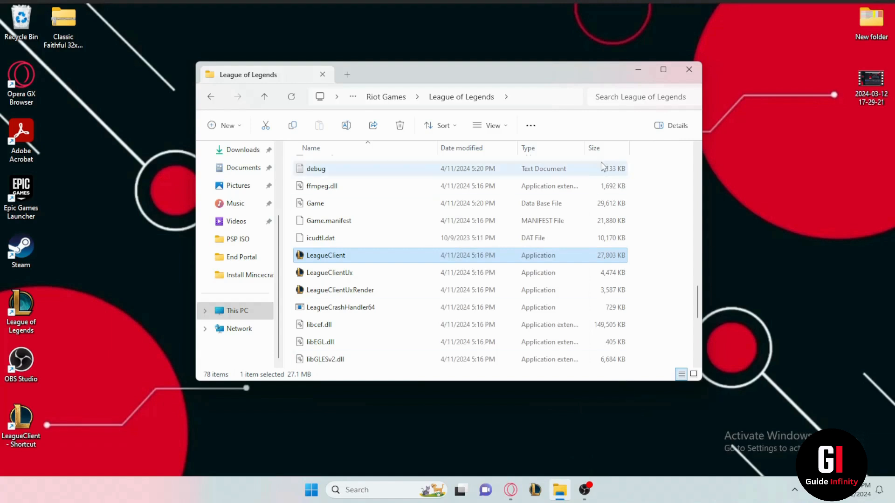
Append --locale=en_us to the LeagueClient shortcut's Target, then apply and confirm.
{"action": "left_click", "coordinate": [689, 69]}
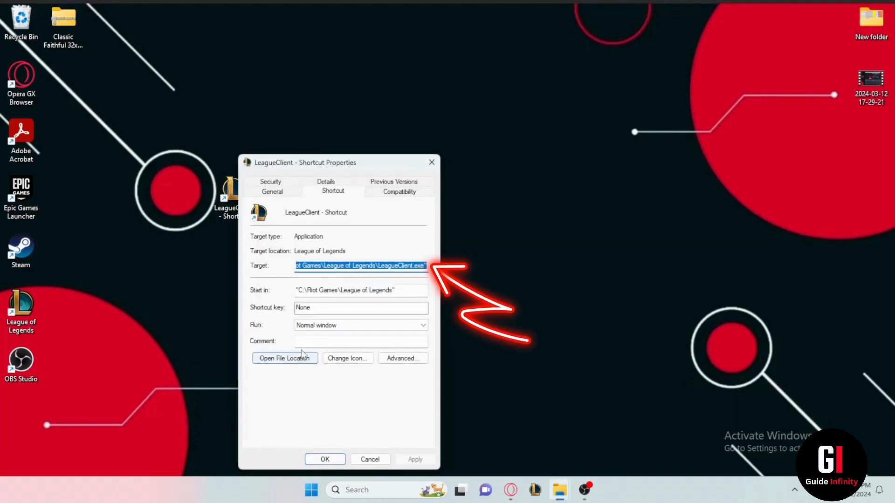
{"action": "left_click", "coordinate": [425, 265]}
{"action": "type", "text": " -locale=en_us"}
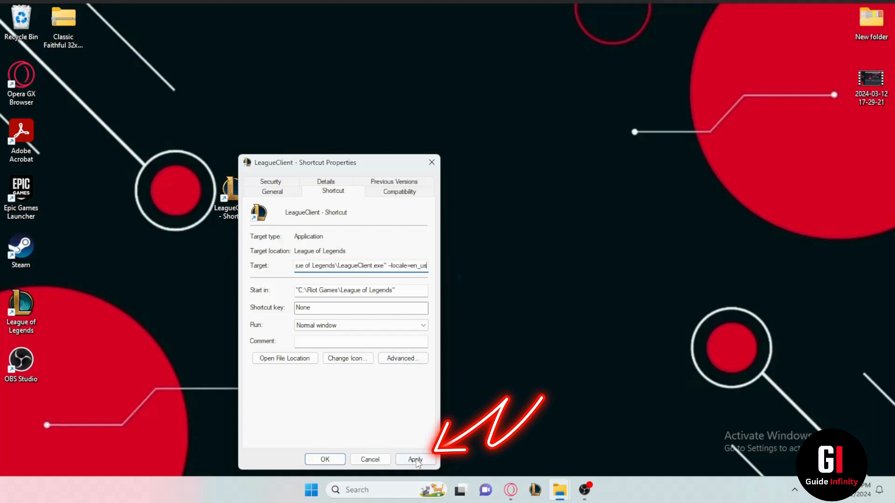
{"action": "left_click", "coordinate": [415, 460]}
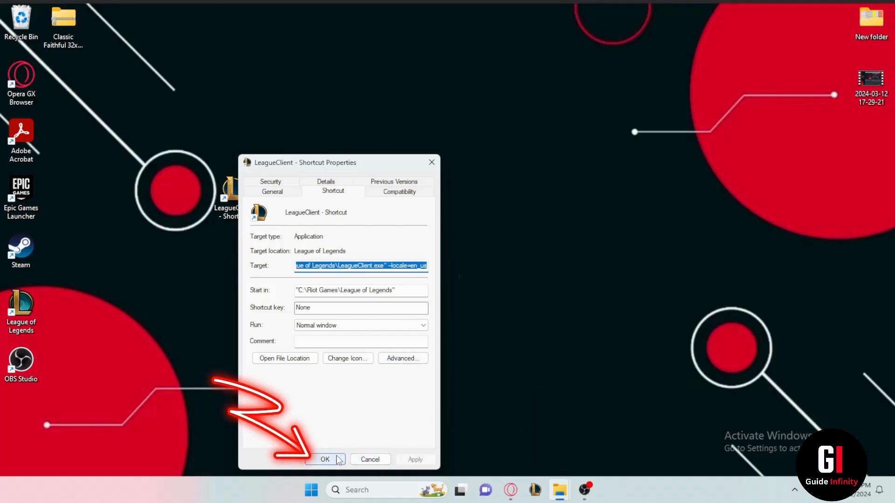
{"action": "left_click", "coordinate": [325, 460]}
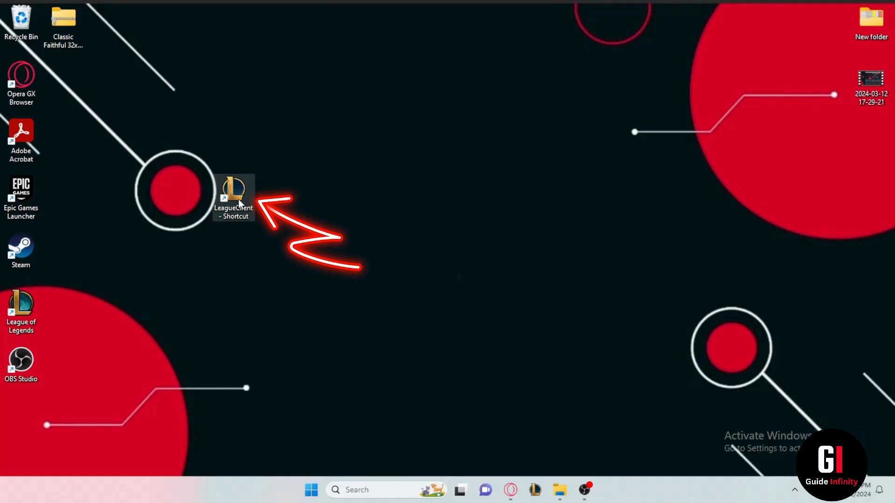
Double-click the 'LeagueClient - Shortcut' desktop icon to open the English sign-in screen.
{"action": "double_click", "coordinate": [234, 191]}
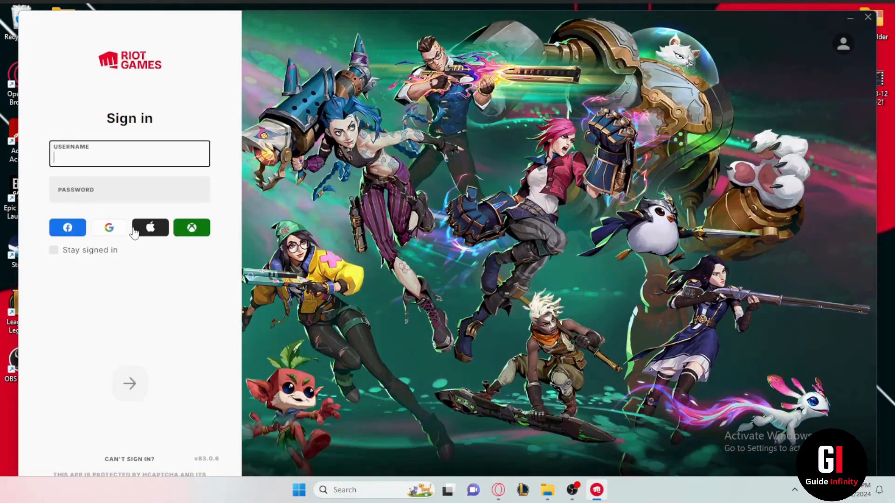
{"action": "mouse_move", "coordinate": [126, 232]}
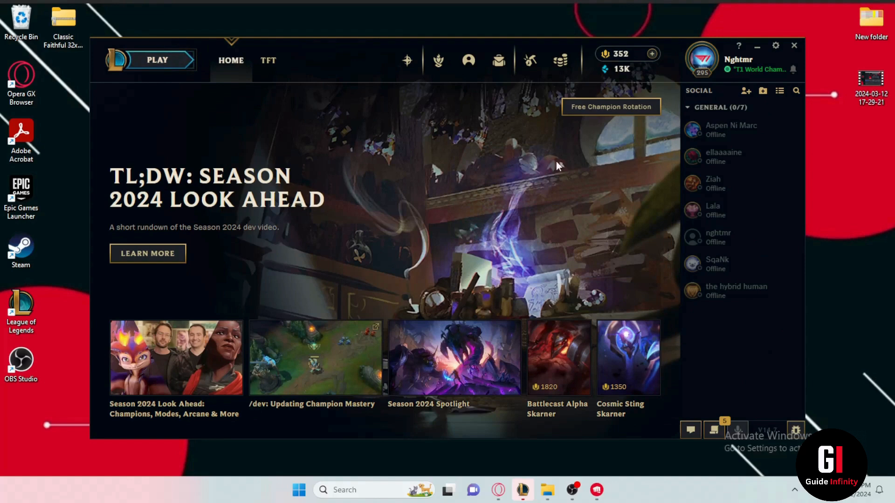
{"action": "mouse_move", "coordinate": [308, 211]}
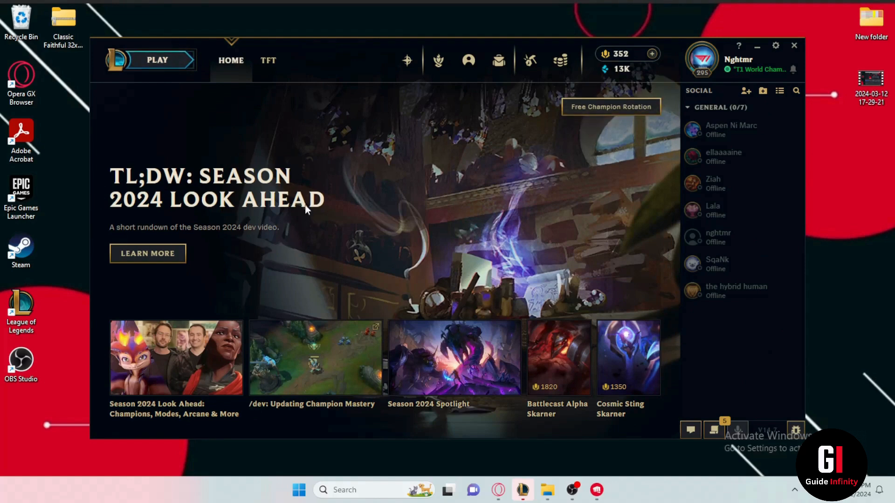
{"action": "mouse_move", "coordinate": [407, 60]}
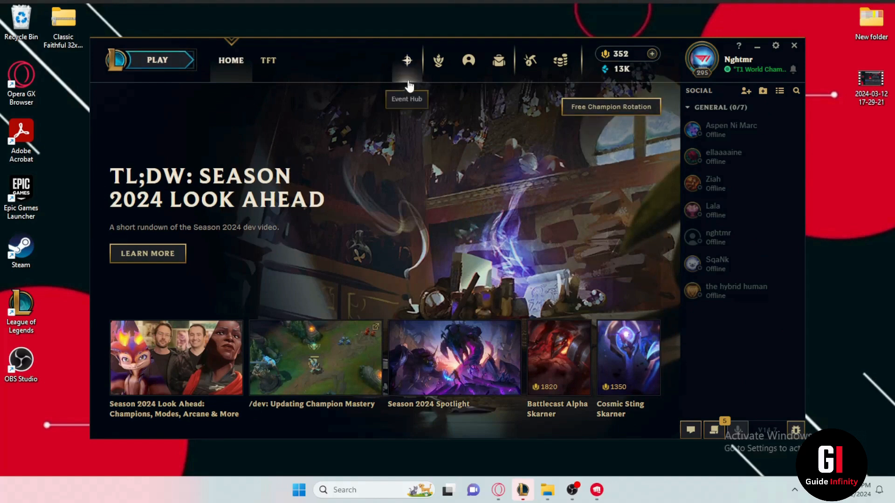